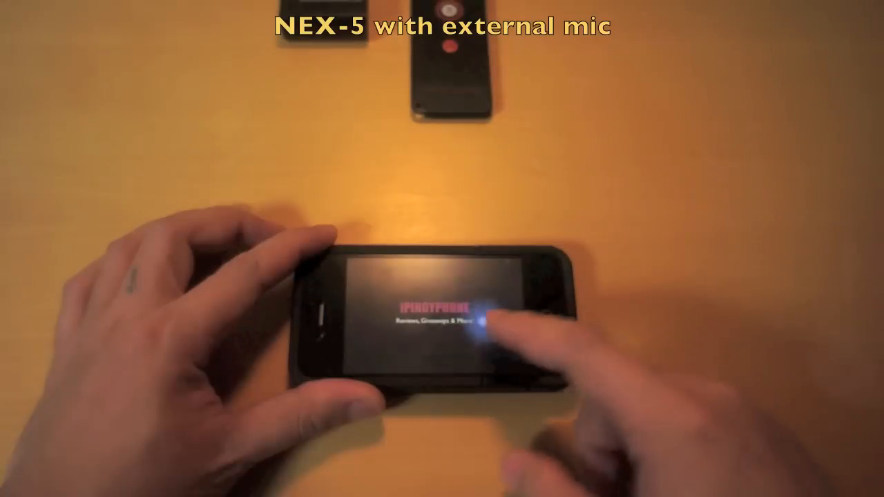
{"action": "left_click", "coordinate": [484, 332]}
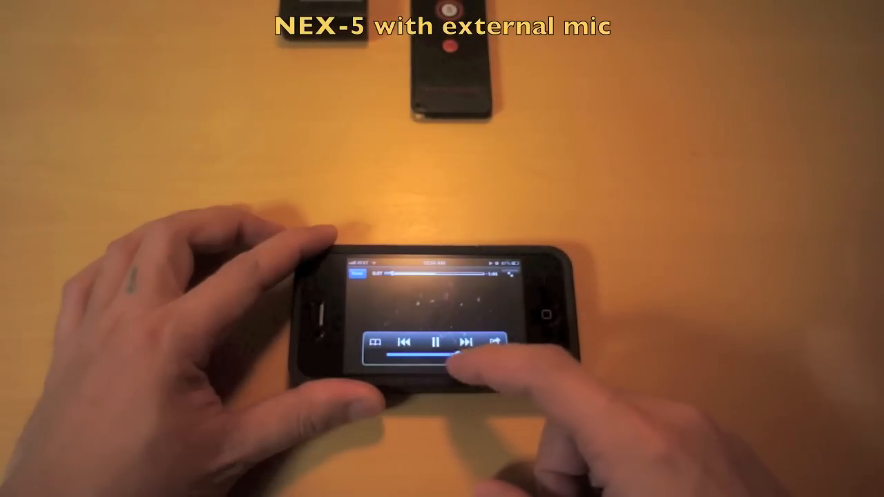
{"action": "left_click", "coordinate": [435, 342]}
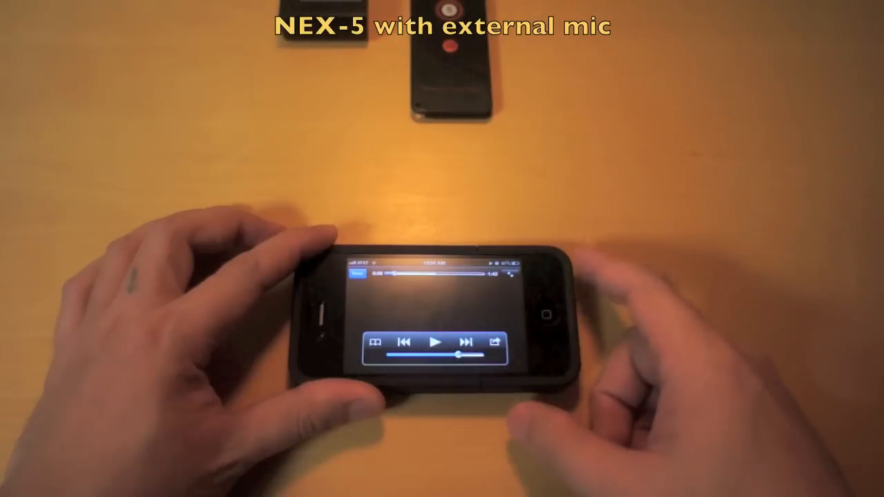